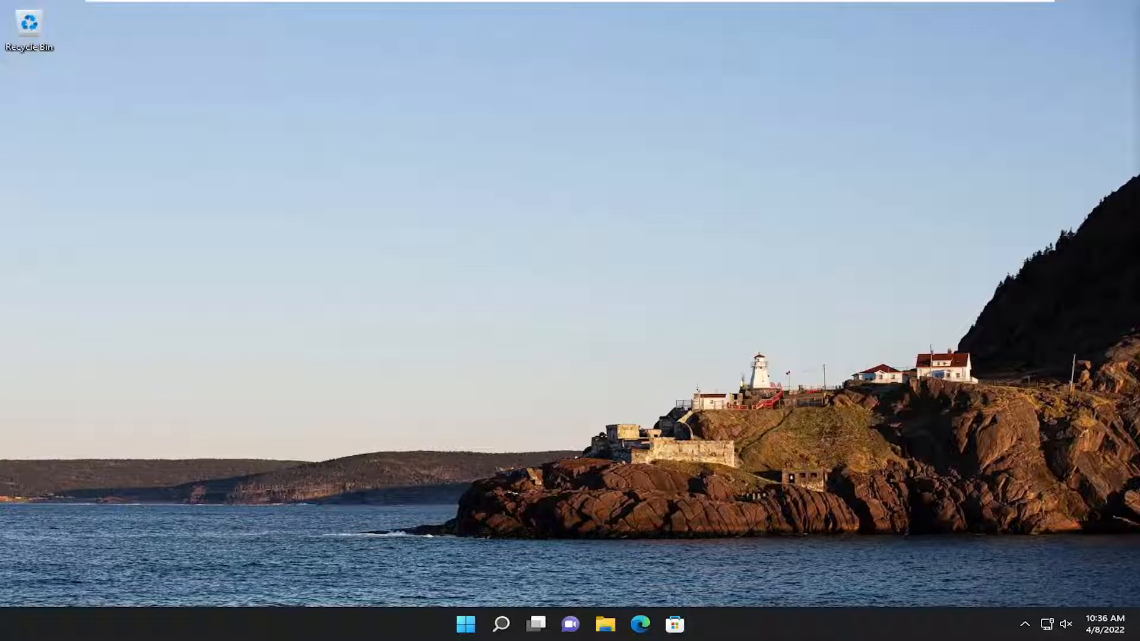
mouse_move(795, 276)
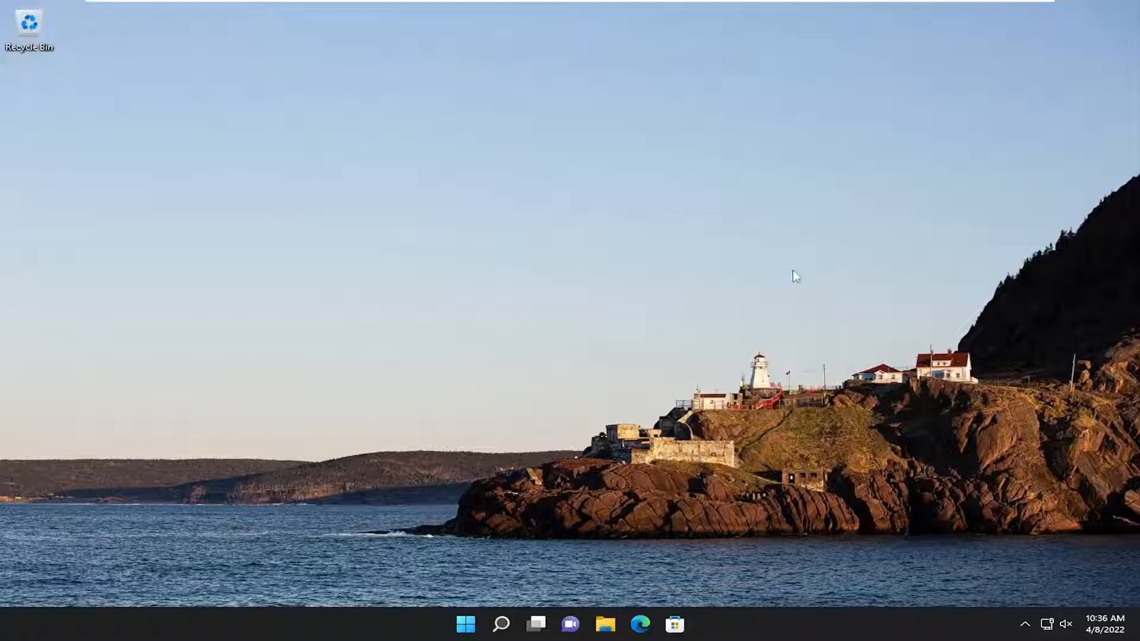
Restart the computer from the Start button's right-click power options.
right_click(466, 624)
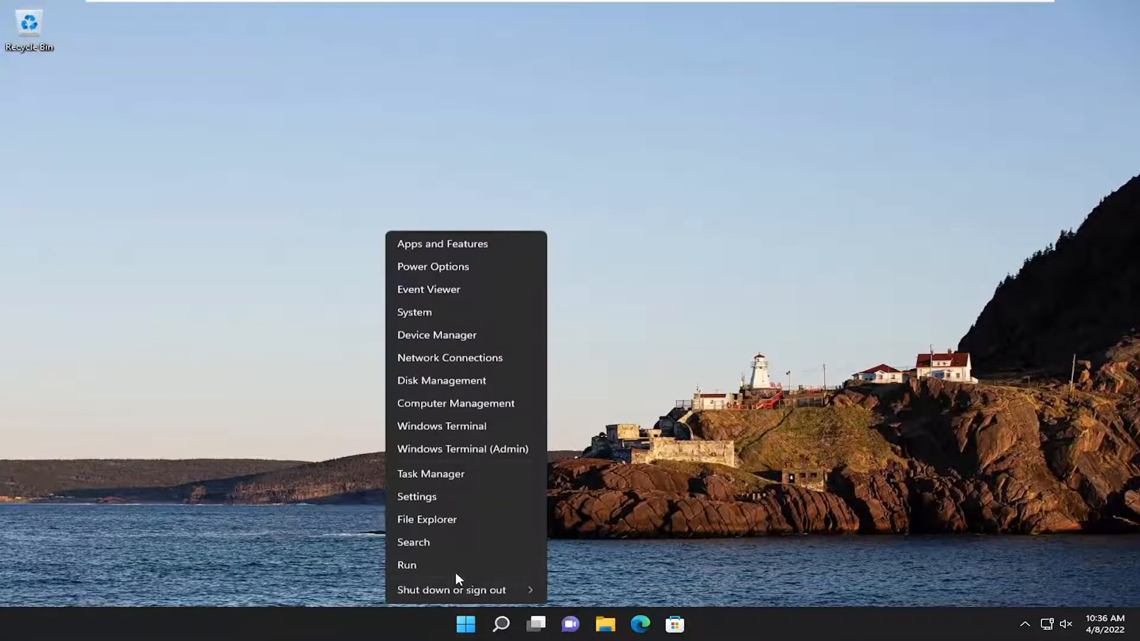
left_click(451, 589)
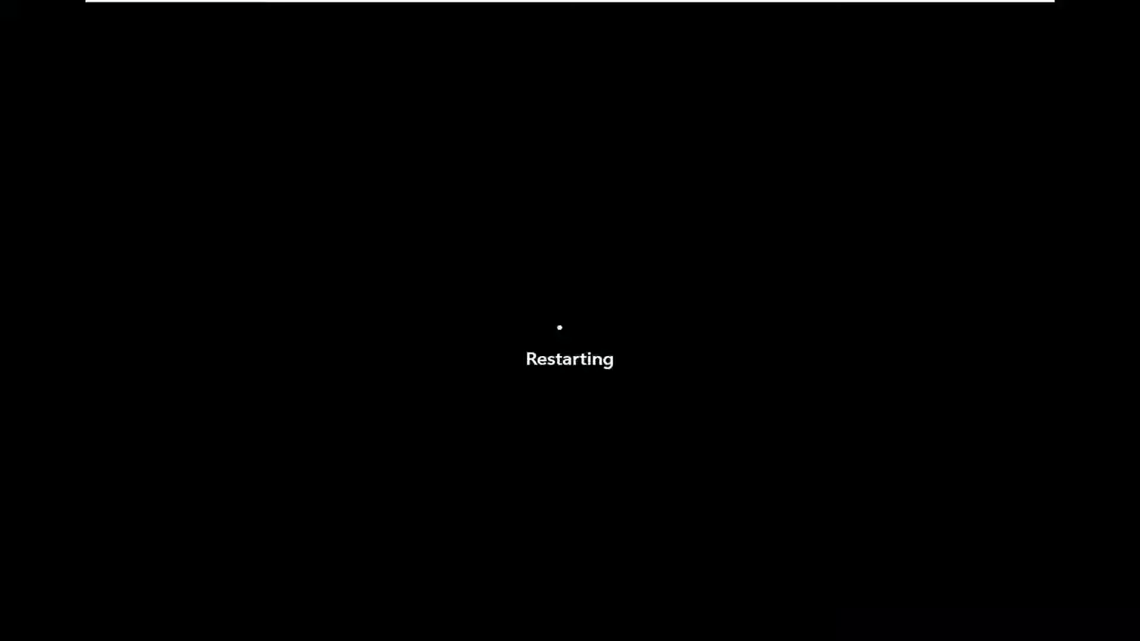